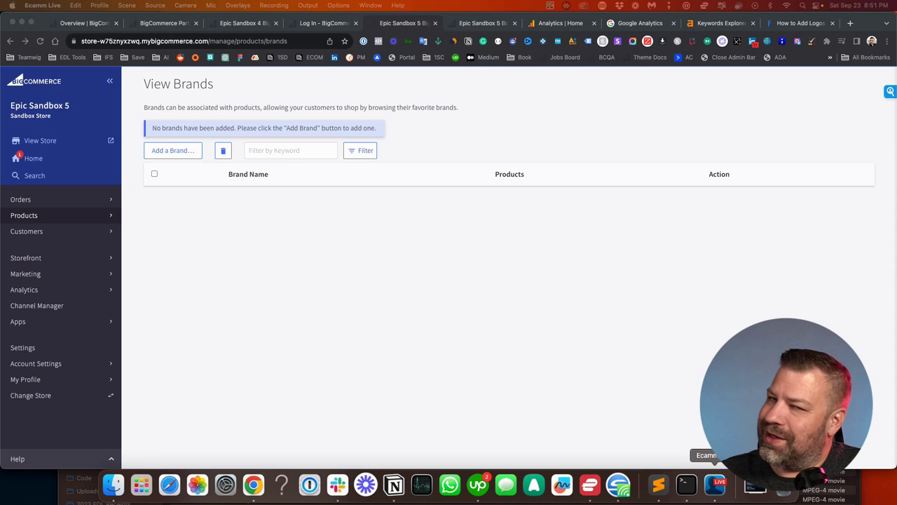
pyautogui.moveTo(450, 484)
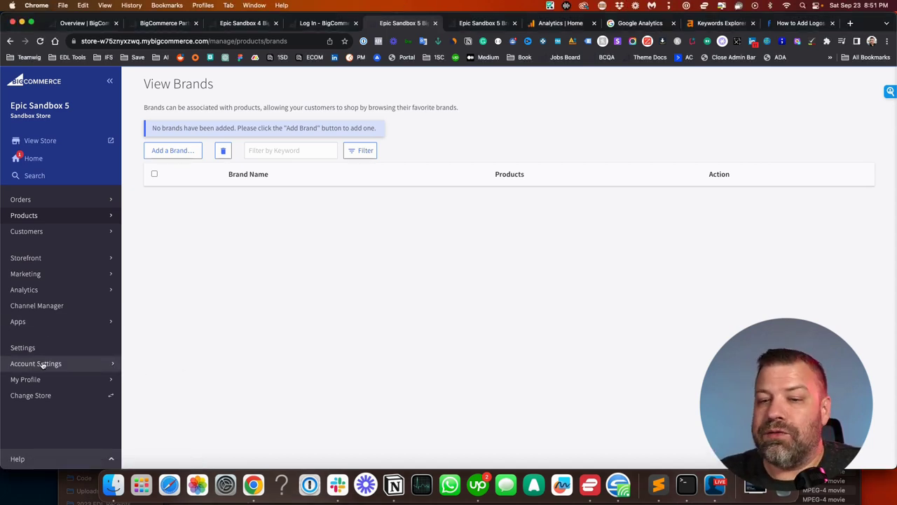
# Step: Go to the store Settings from the left sidebar
pyautogui.click(22, 347)
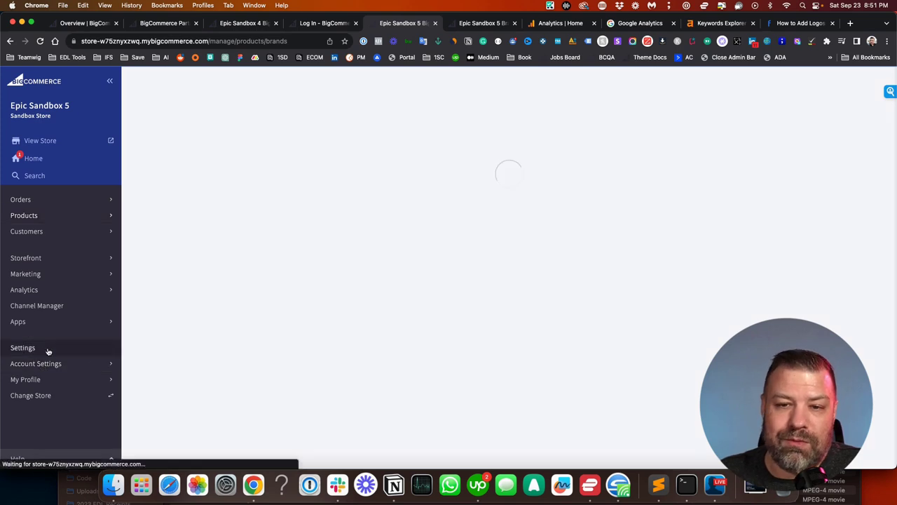
# Step: Reach the Store-level API accounts page from the Settings API section
pyautogui.click(23, 347)
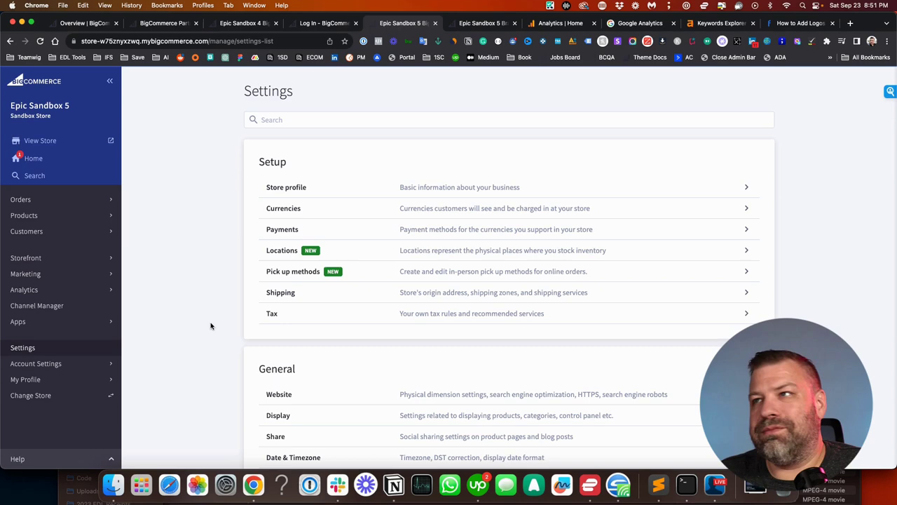
pyautogui.scroll(-3)
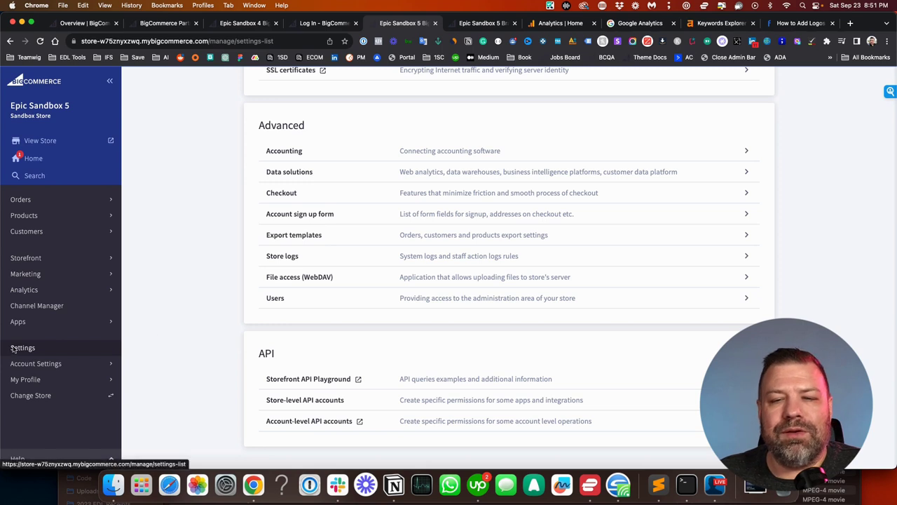
pyautogui.moveTo(305, 383)
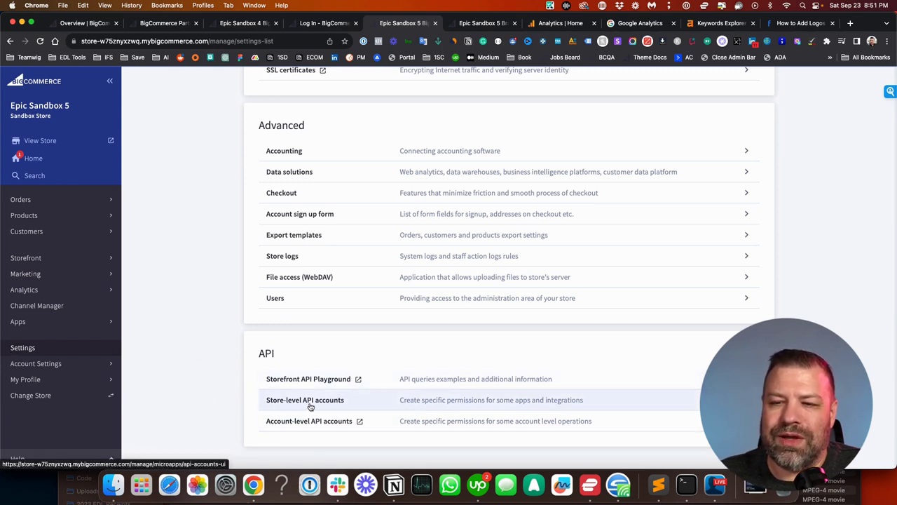
pyautogui.moveTo(300, 408)
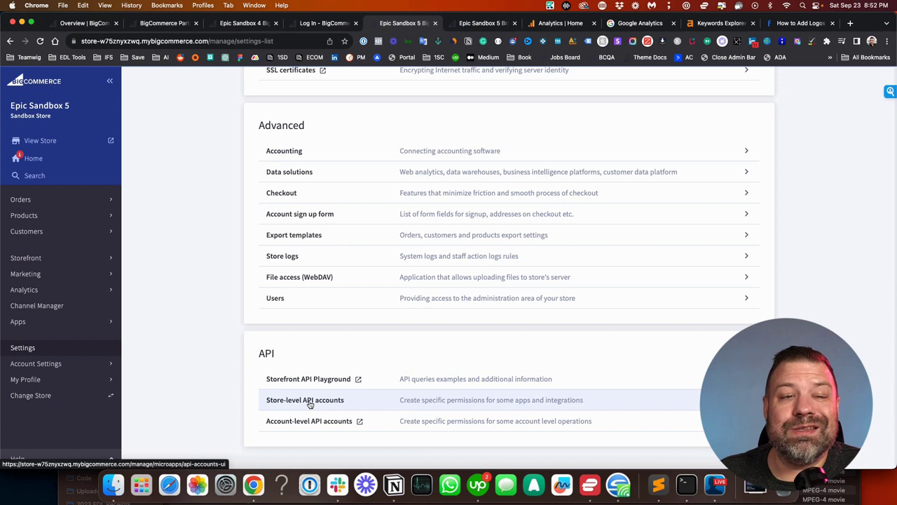
pyautogui.click(304, 399)
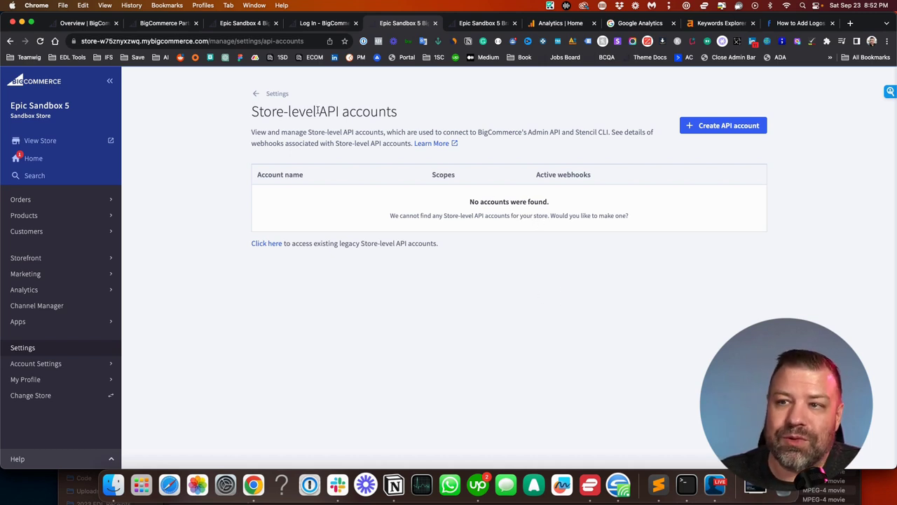
pyautogui.moveTo(698, 143)
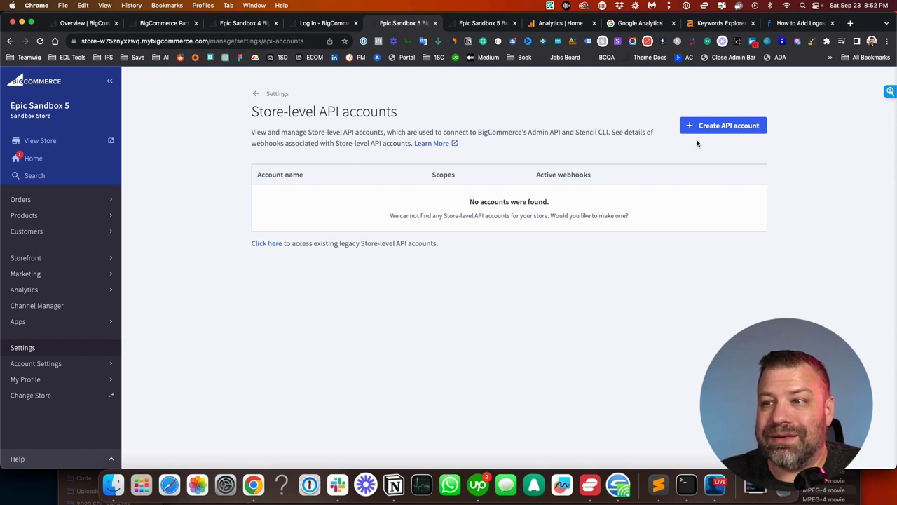
# Step: Create a new API account and choose Stencil CLI token as its token type
pyautogui.click(723, 125)
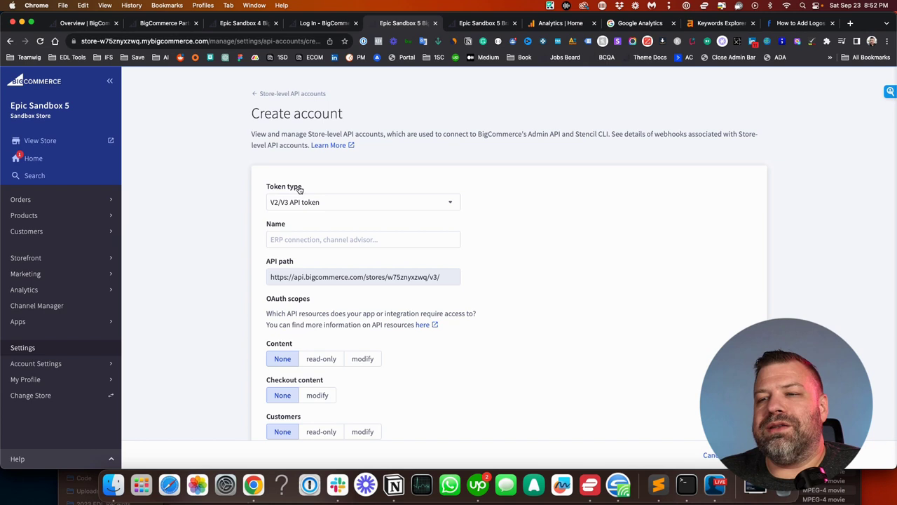
pyautogui.click(362, 202)
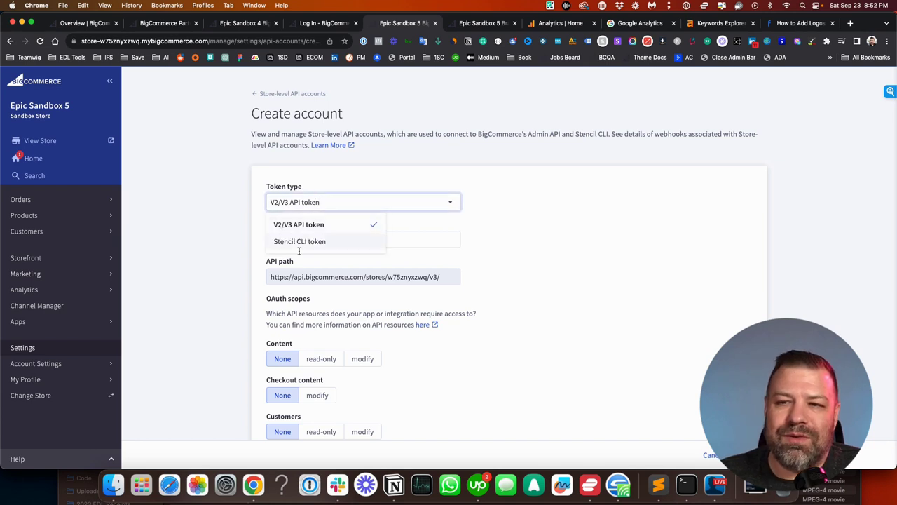
pyautogui.click(299, 241)
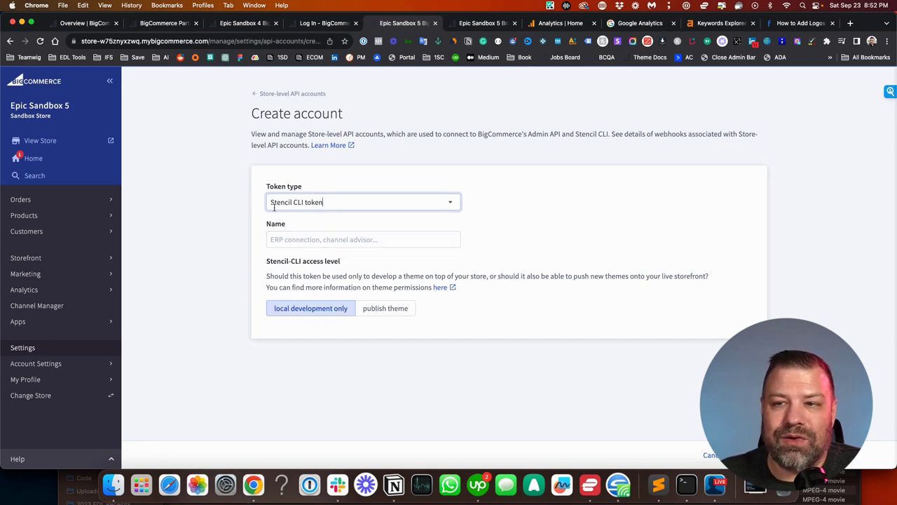
# Step: Name the account 'Kal from Epic Design Labs', keeping local development only access
pyautogui.click(362, 239)
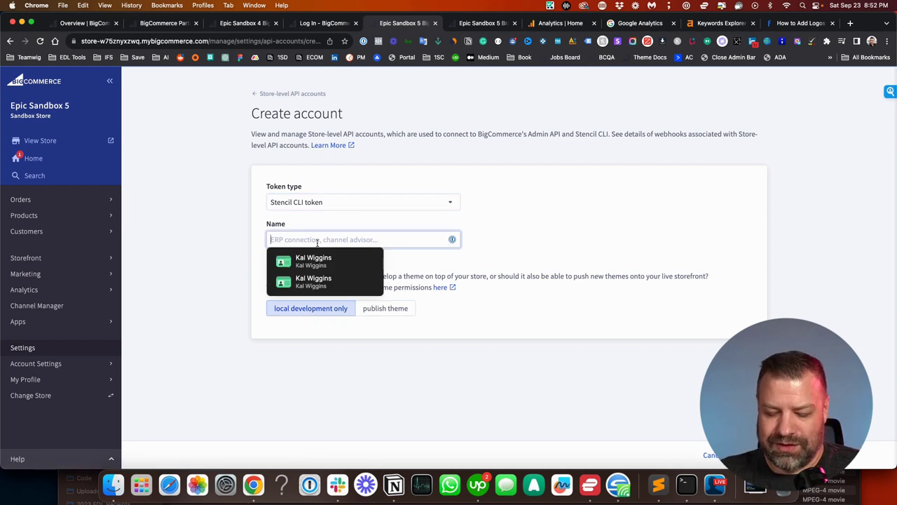
pyautogui.write('Kal')
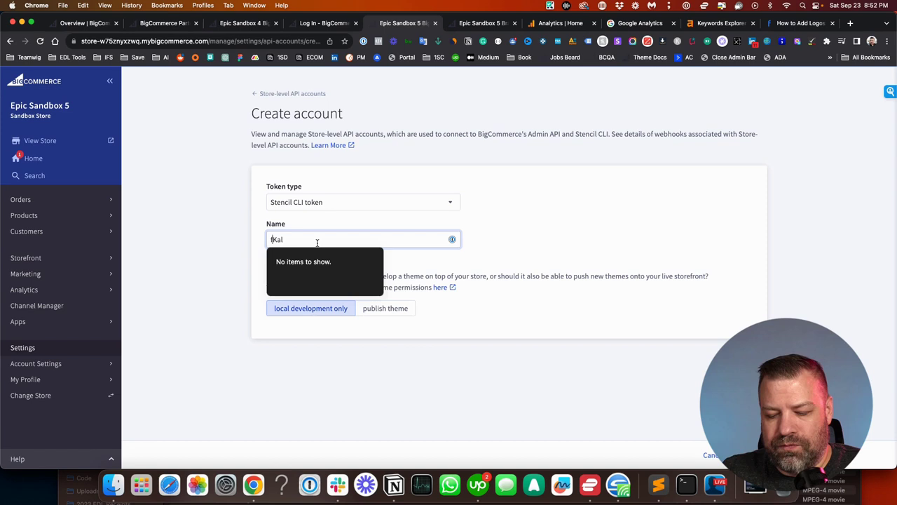
pyautogui.write('Kal')
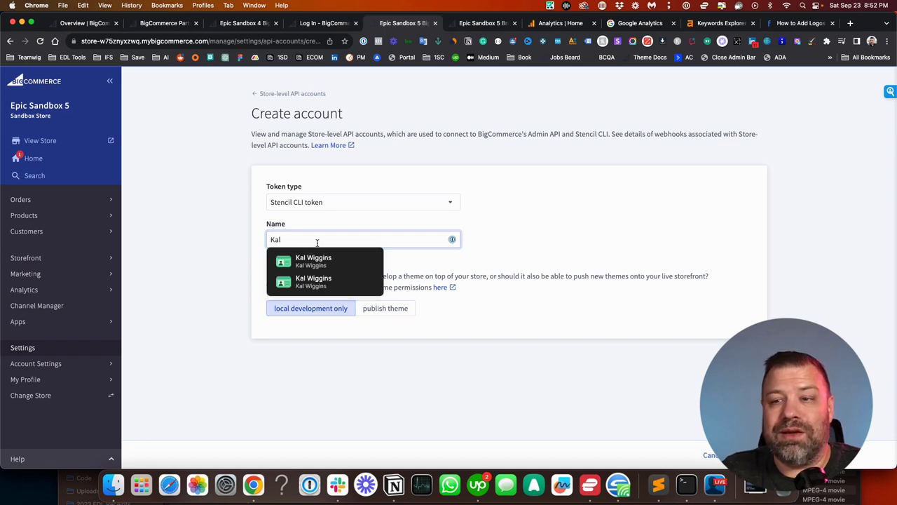
pyautogui.write('from')
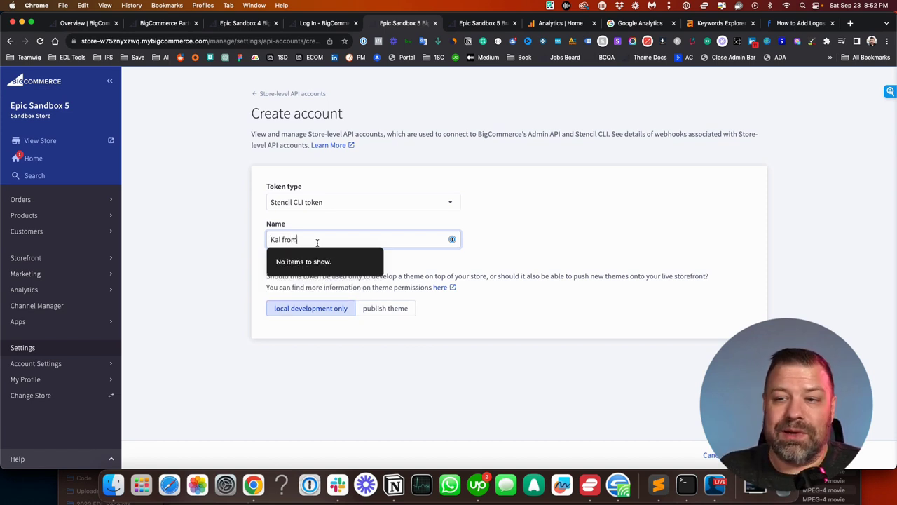
pyautogui.write('Epic')
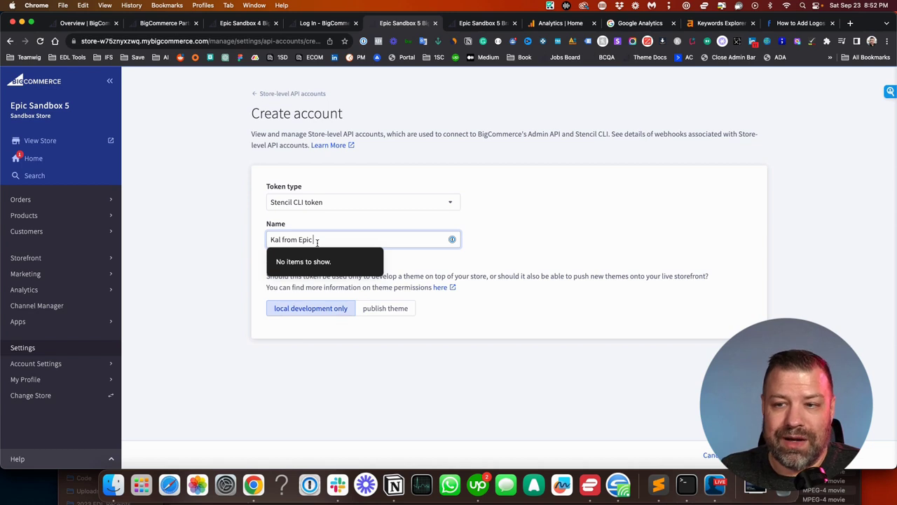
pyautogui.write('Design Labs')
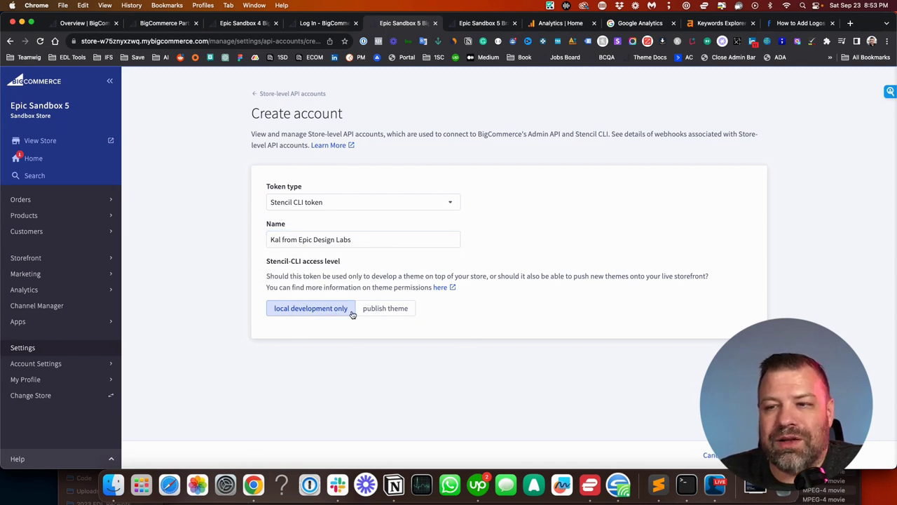
pyautogui.moveTo(373, 315)
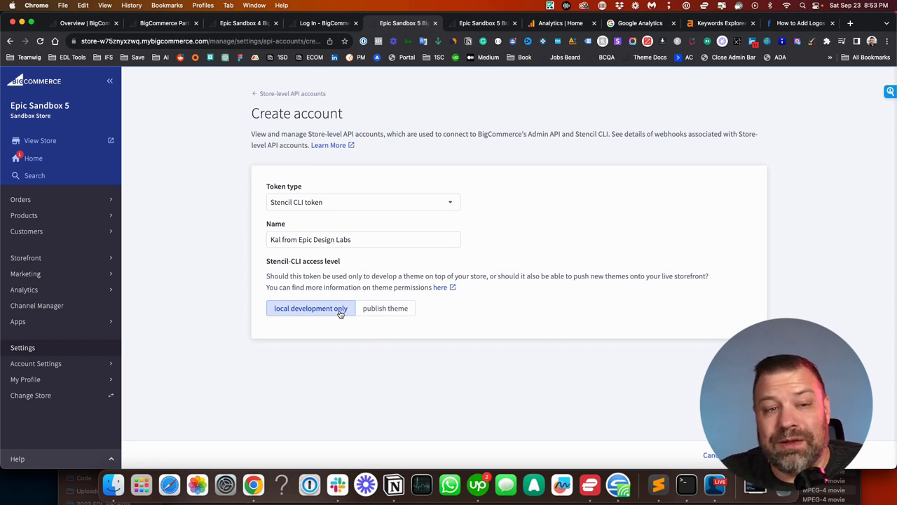
pyautogui.moveTo(363, 313)
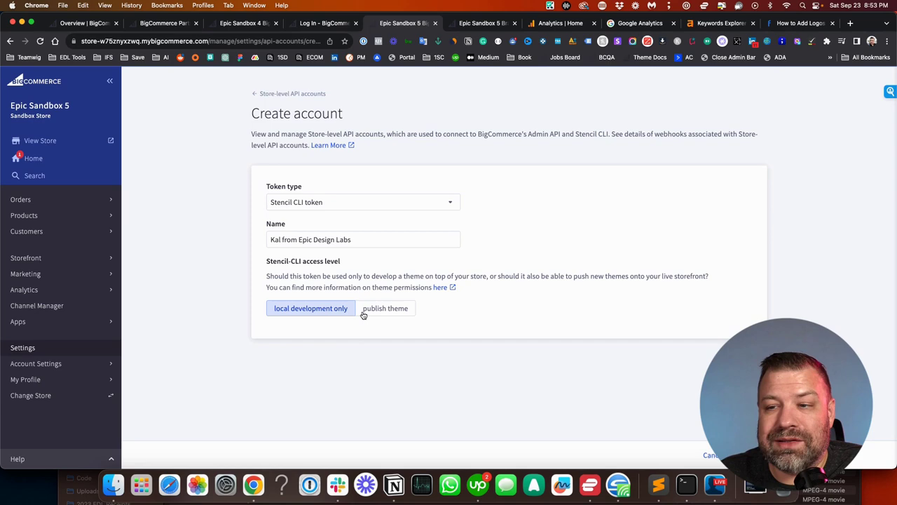
# Step: Save the Stencil CLI account with publish theme access, revealing its access token and quickstart command
pyautogui.click(385, 308)
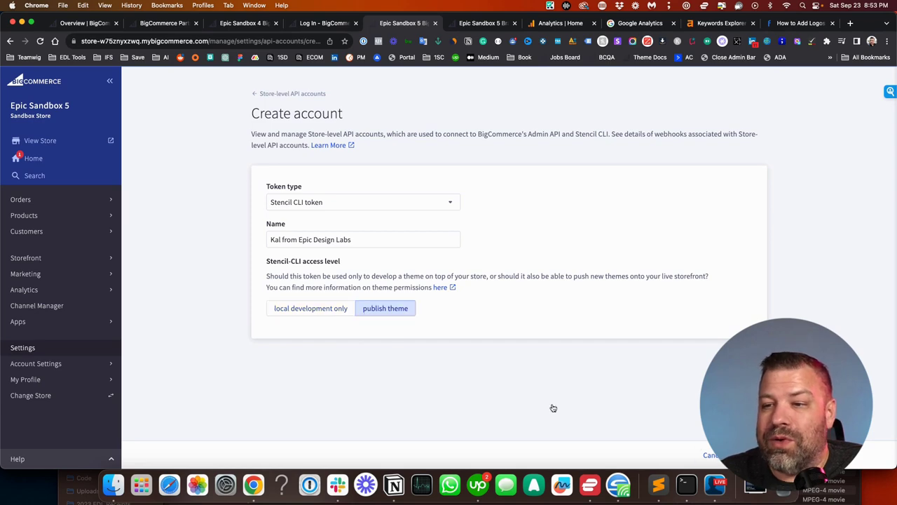
pyautogui.click(384, 308)
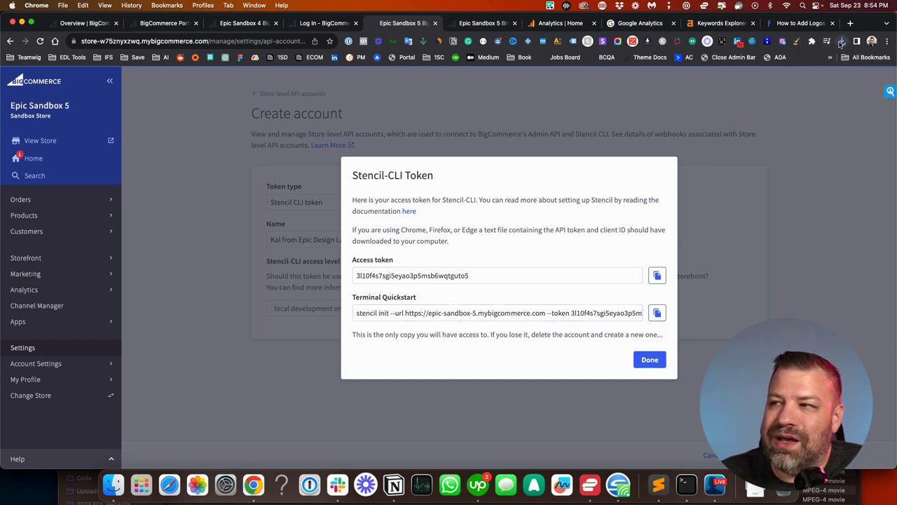
pyautogui.click(843, 42)
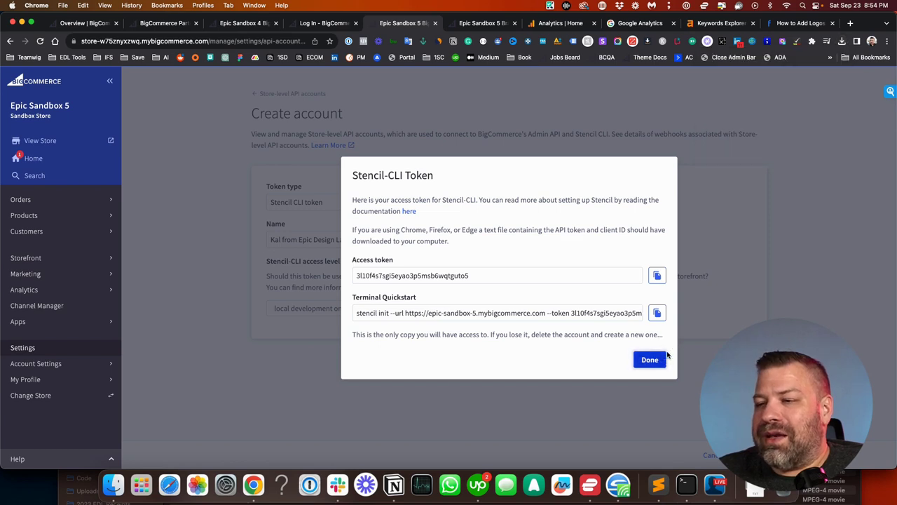
# Step: Finish with the token, highlight the new account's scopes list, and start another API account
pyautogui.click(649, 359)
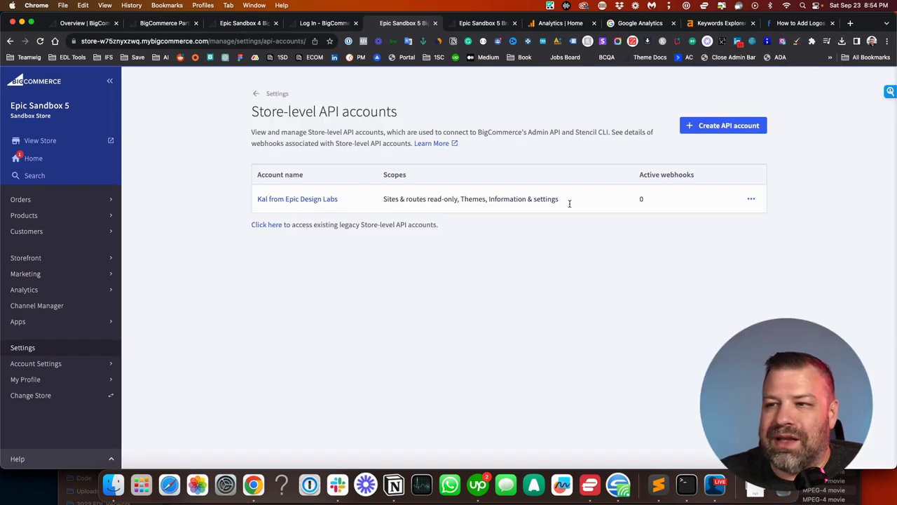
pyautogui.doubleClick(389, 199)
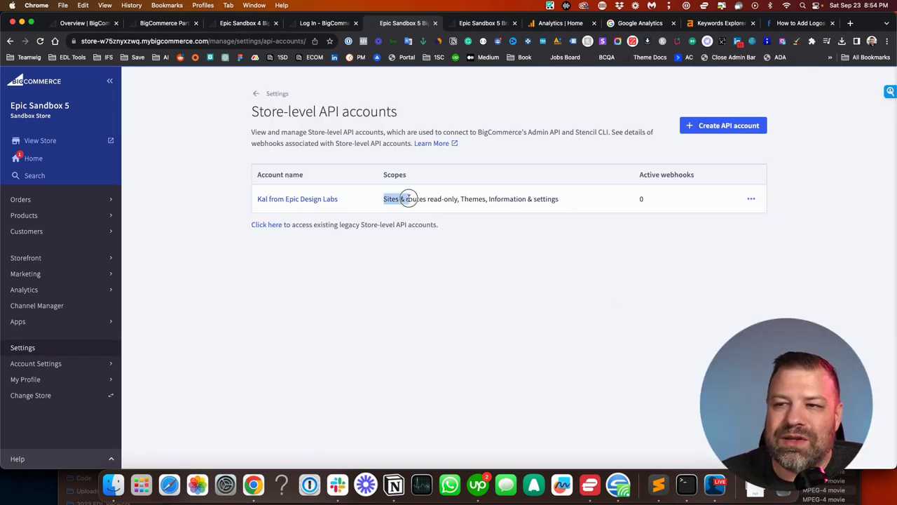
pyautogui.moveTo(383, 198); pyautogui.dragTo(483, 198)
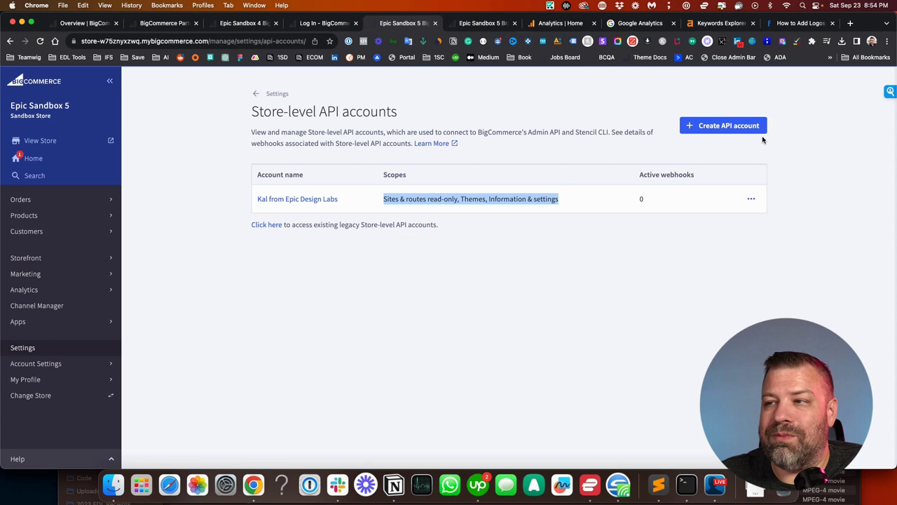
pyautogui.click(722, 125)
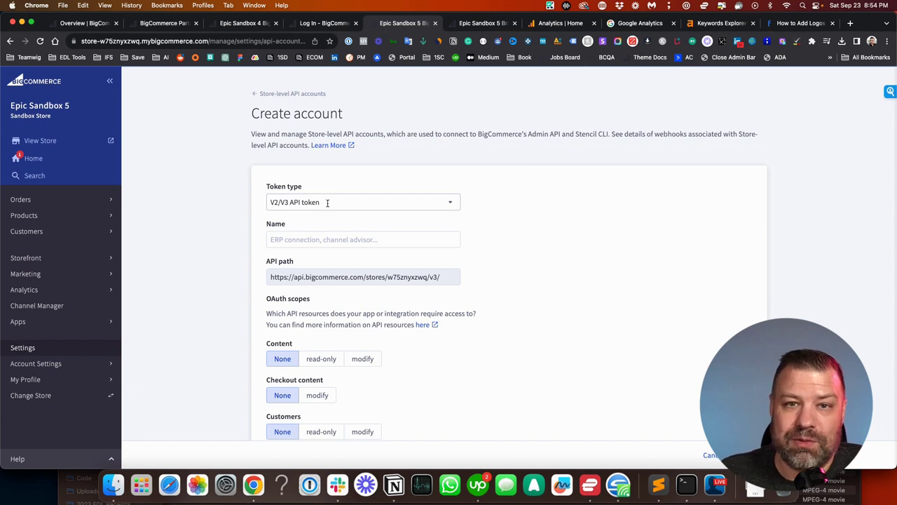
# Step: Scroll through the V2/V3 OAuth scopes before switching the token type back to Stencil CLI
pyautogui.click(363, 201)
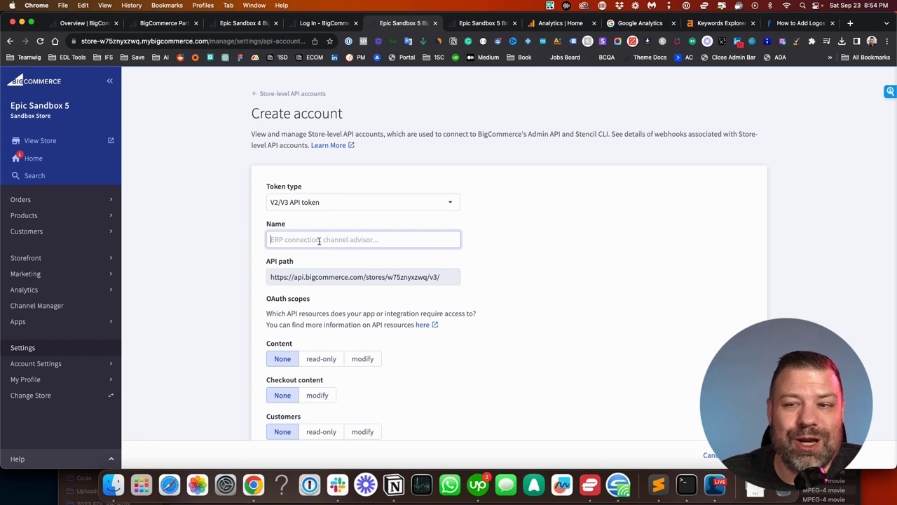
pyautogui.scroll(-3)
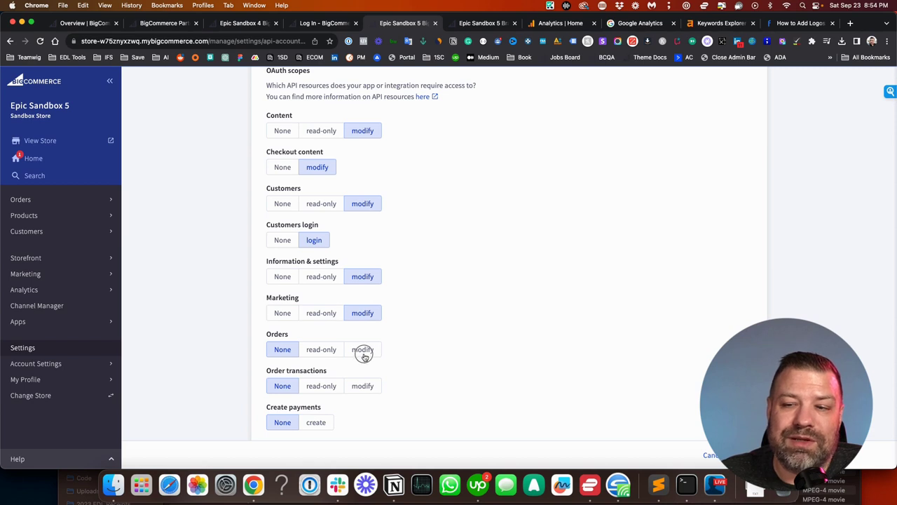
pyautogui.scroll(-3)
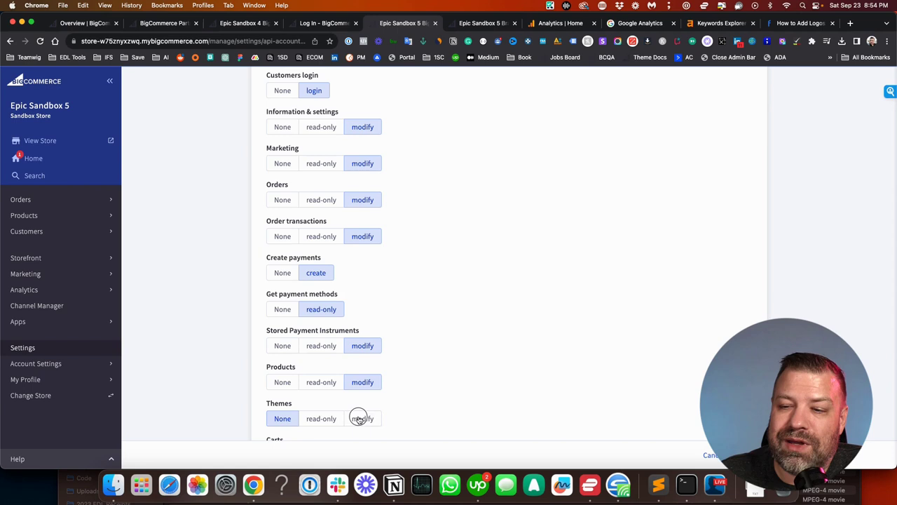
pyautogui.scroll(-3)
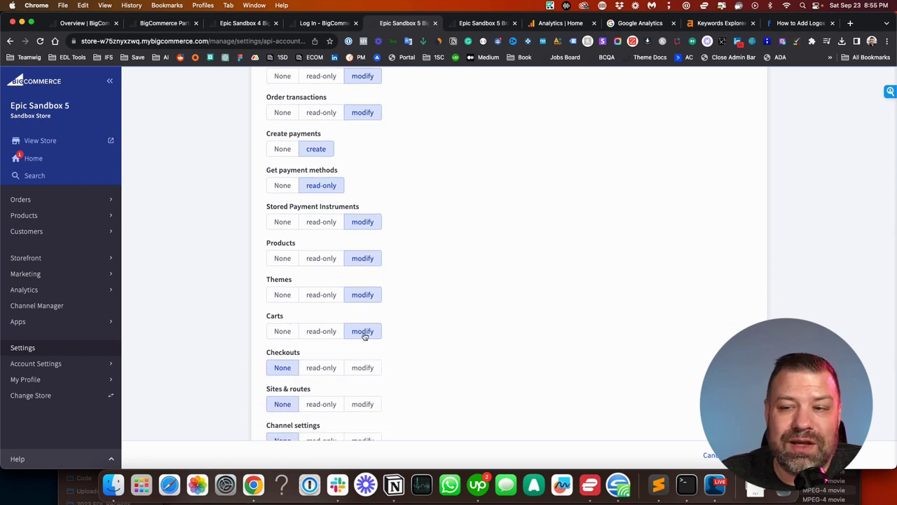
pyautogui.scroll(-3)
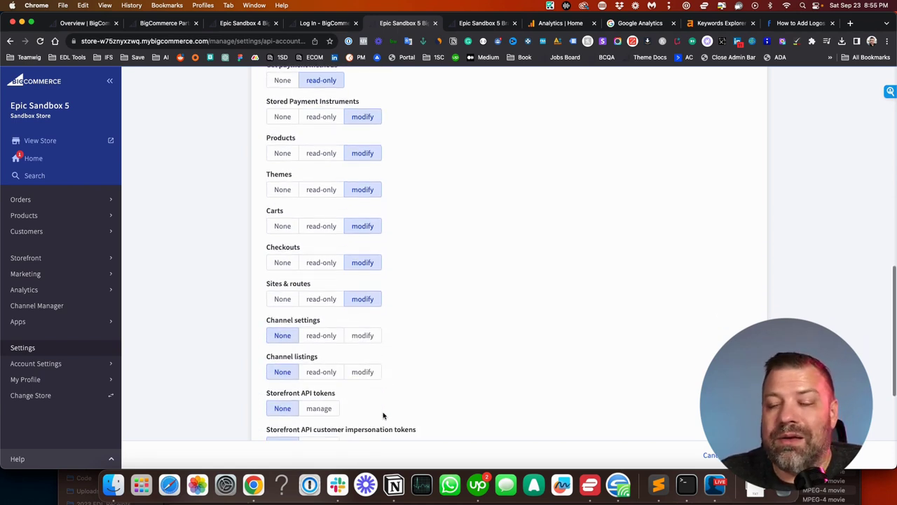
pyautogui.scroll(-3)
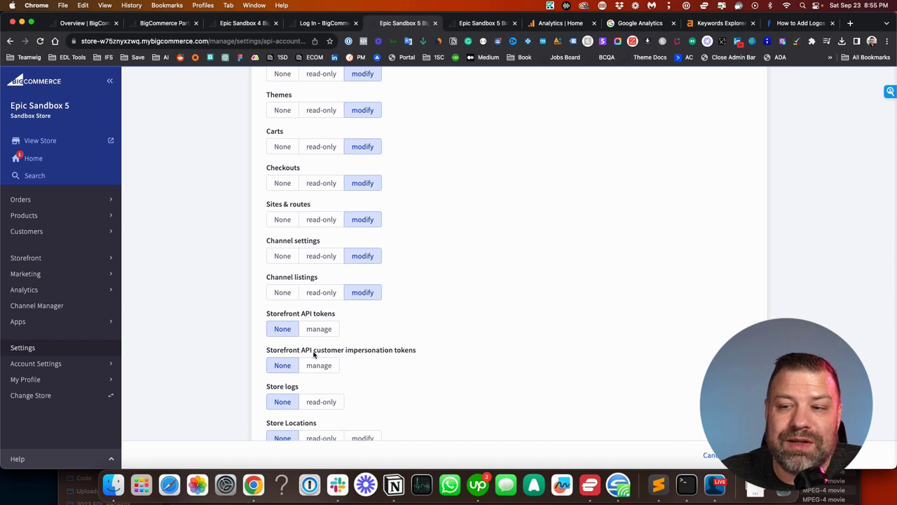
pyautogui.scroll(-3)
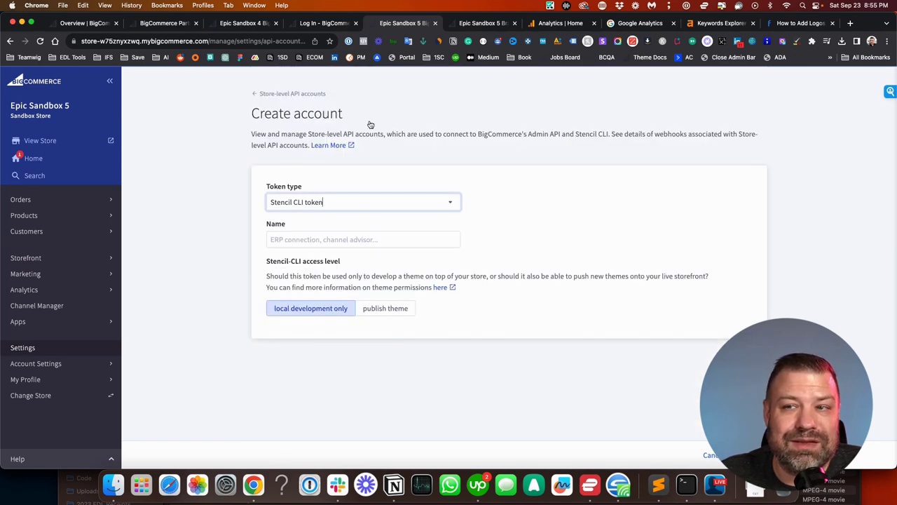
pyautogui.moveTo(260, 93)
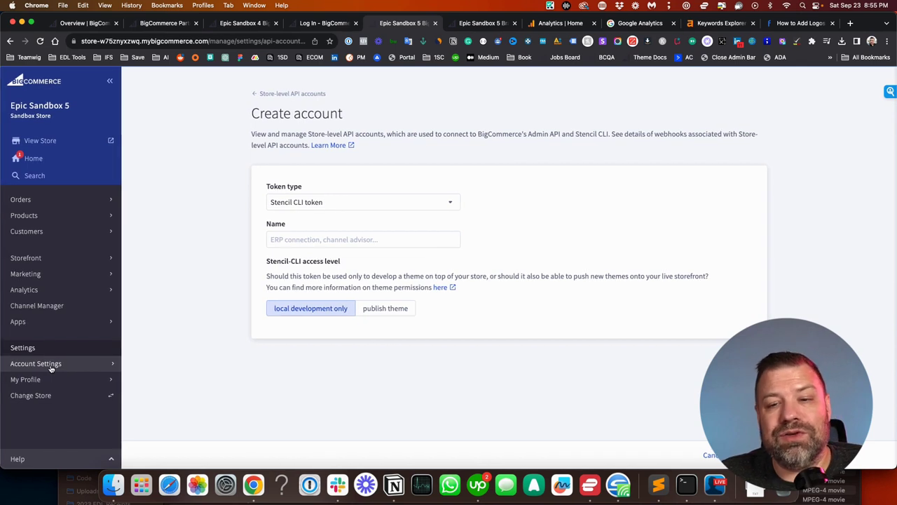
# Step: From Account Settings > Users, start a new user account with the Store Administrator role
pyautogui.click(36, 363)
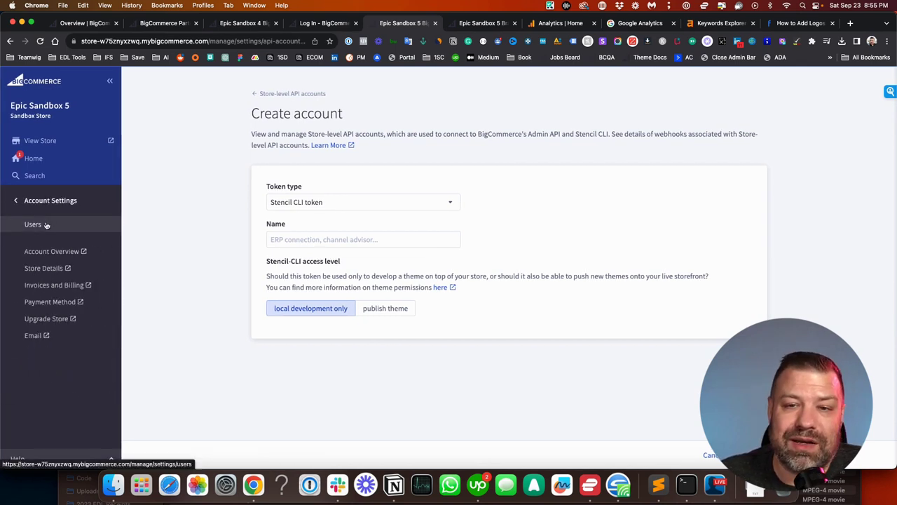
pyautogui.click(32, 223)
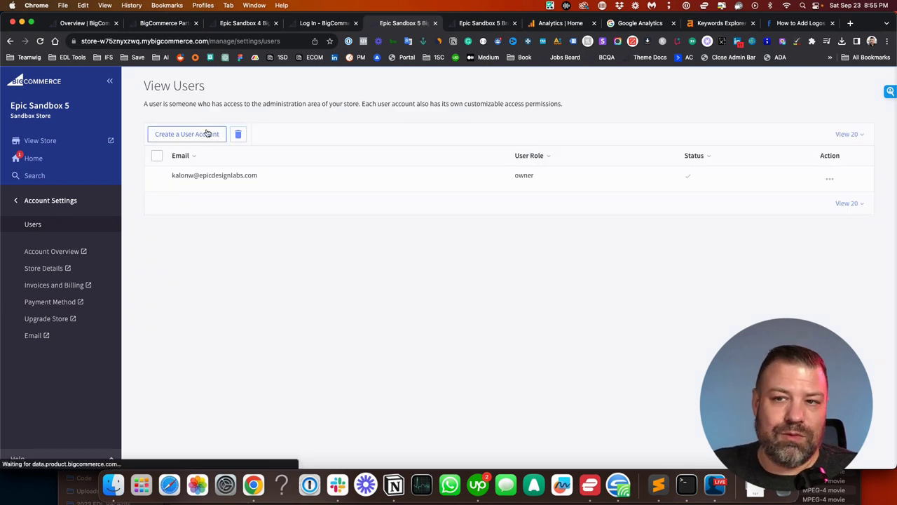
pyautogui.click(187, 134)
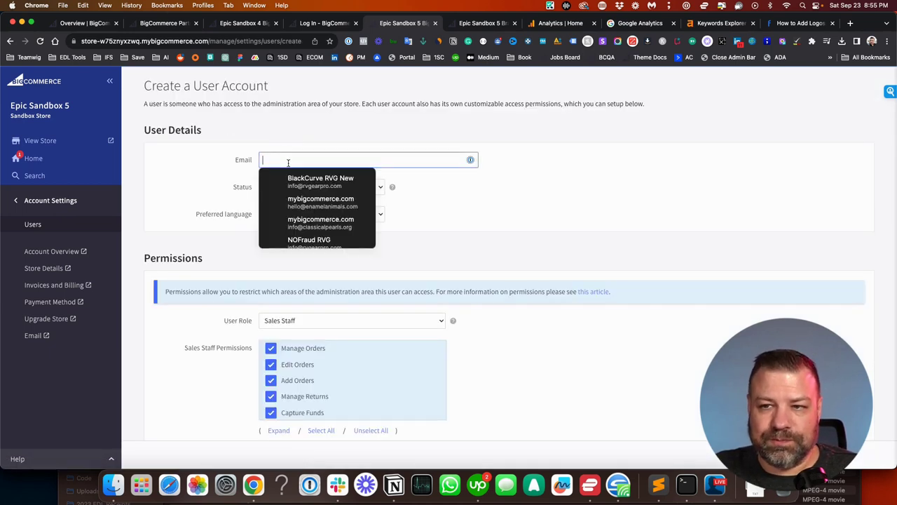
pyautogui.scroll(-3)
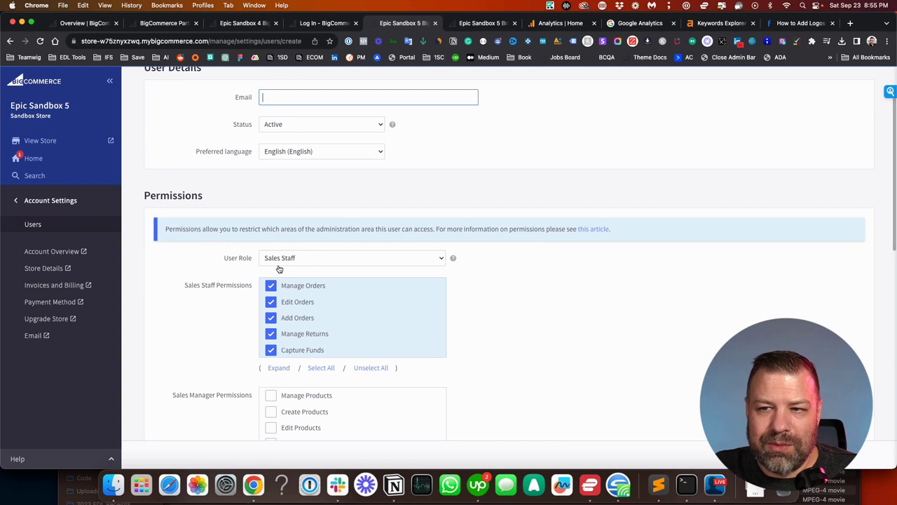
pyautogui.click(351, 258)
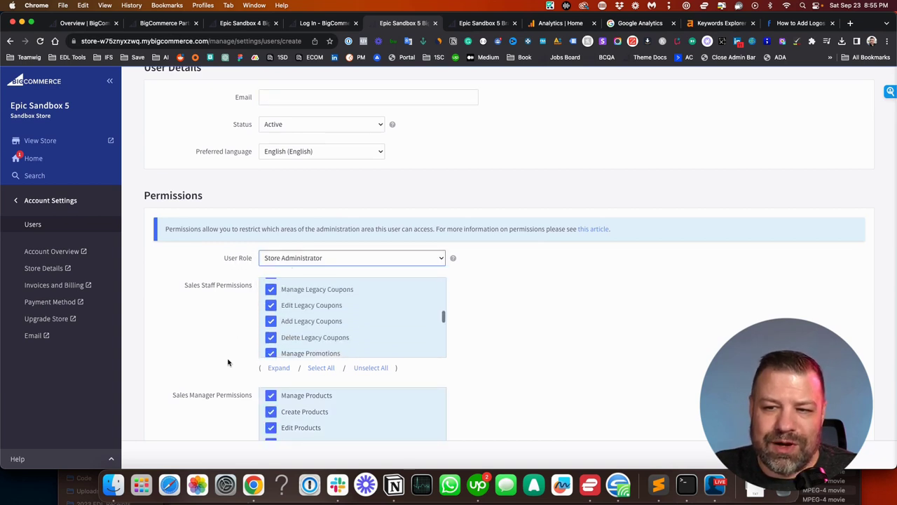
# Step: Under High-Risk Permissions, allow creating, listing and deleting store-level API accounts
pyautogui.scroll(-3)
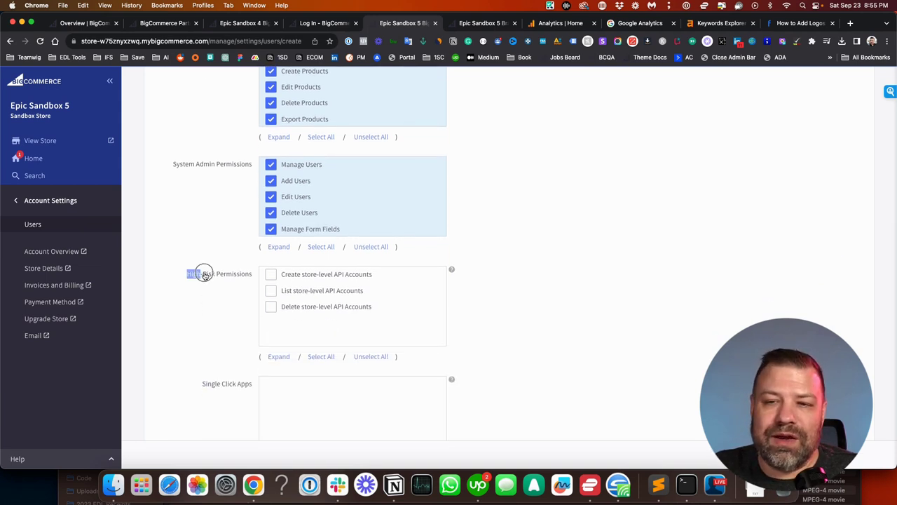
pyautogui.doubleClick(203, 273)
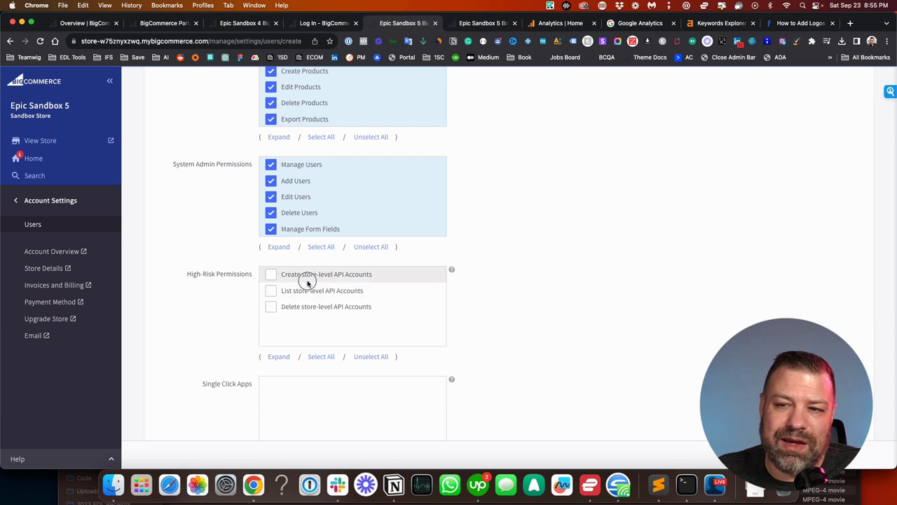
pyautogui.click(271, 274)
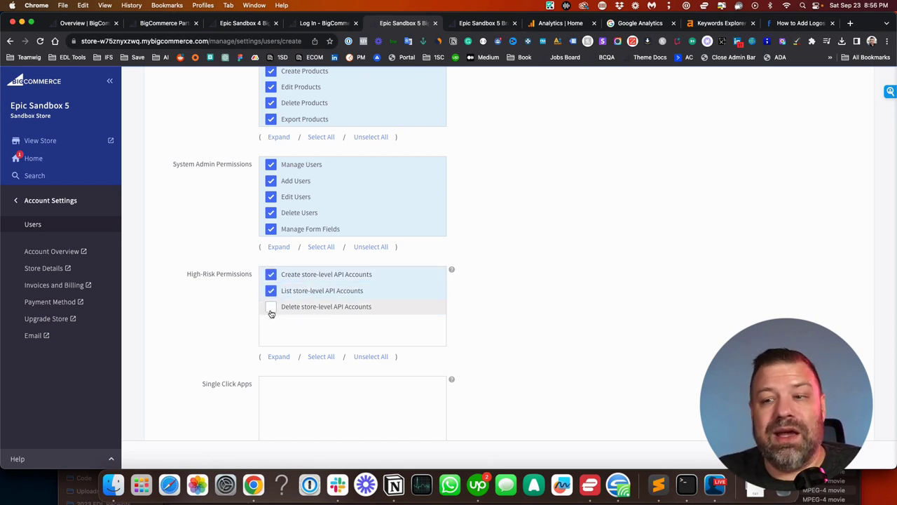
pyautogui.click(270, 306)
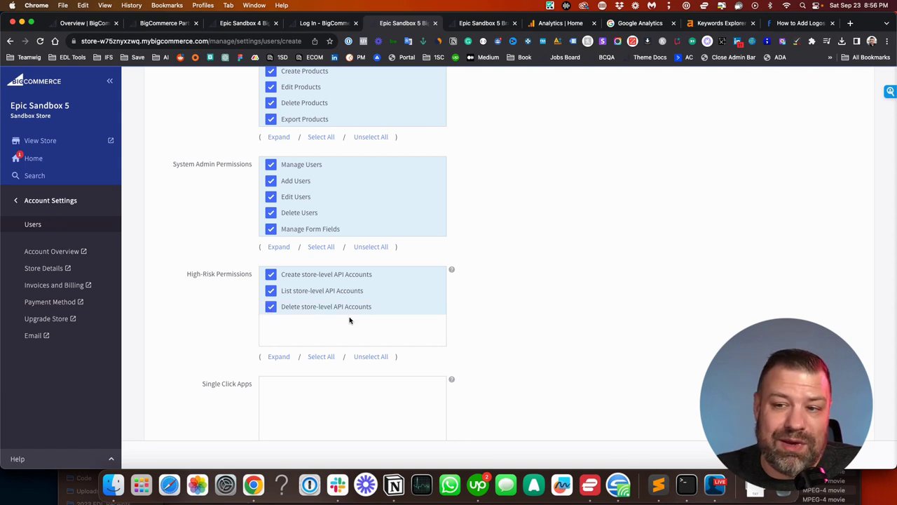